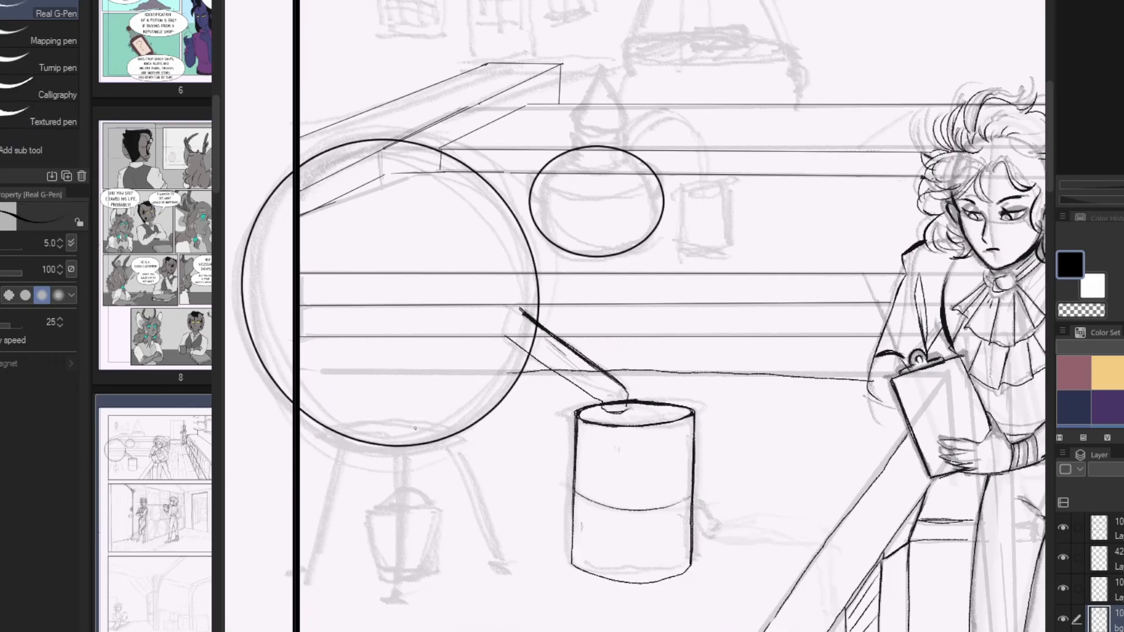
Ink the globe stand's oval top and its three legs
drag(323, 430, 459, 434)
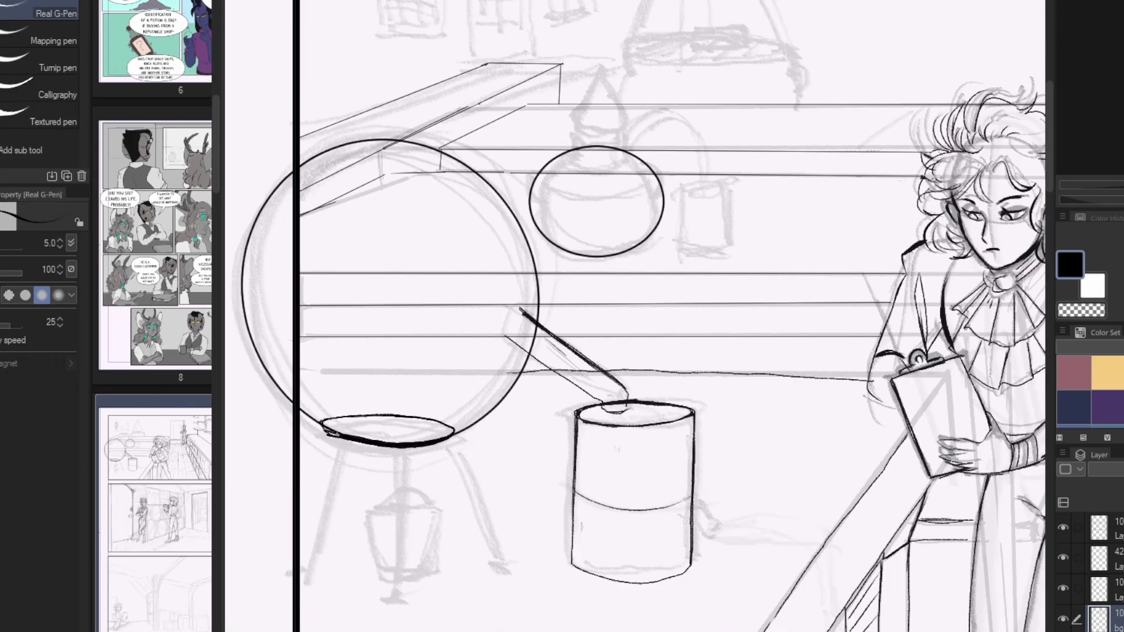
drag(326, 441, 309, 580)
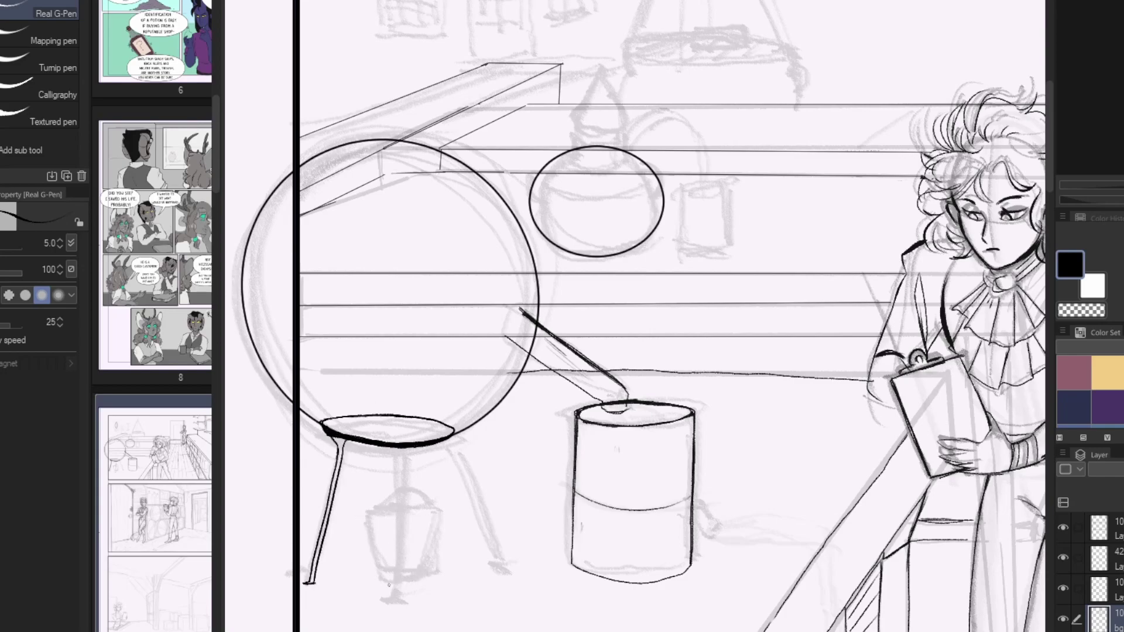
drag(365, 516, 430, 566)
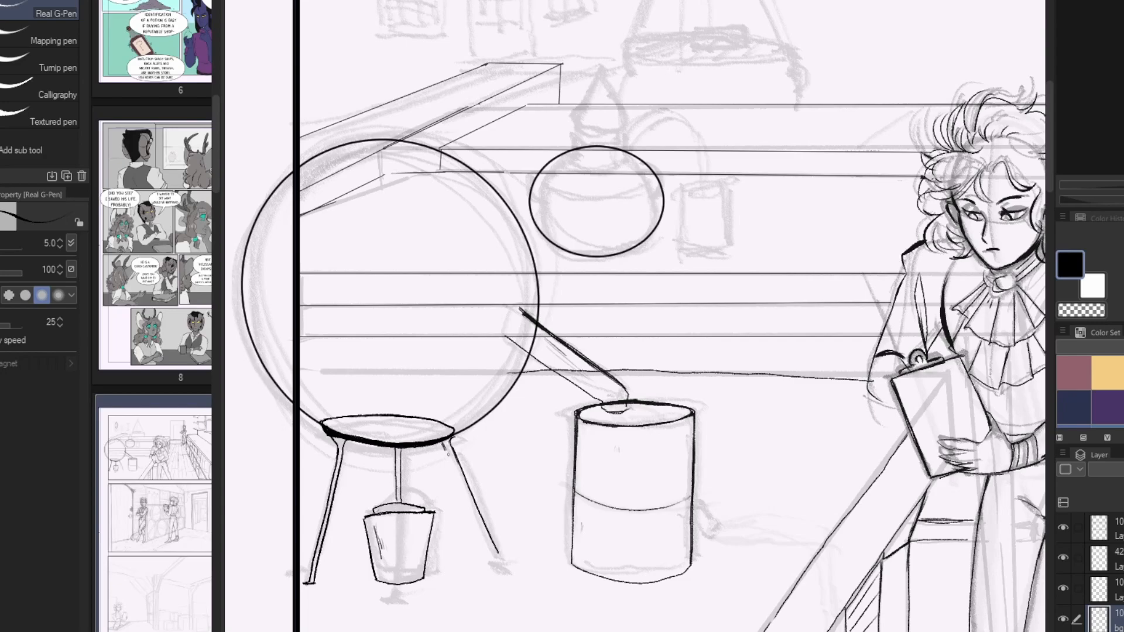
scroll(down, 3)
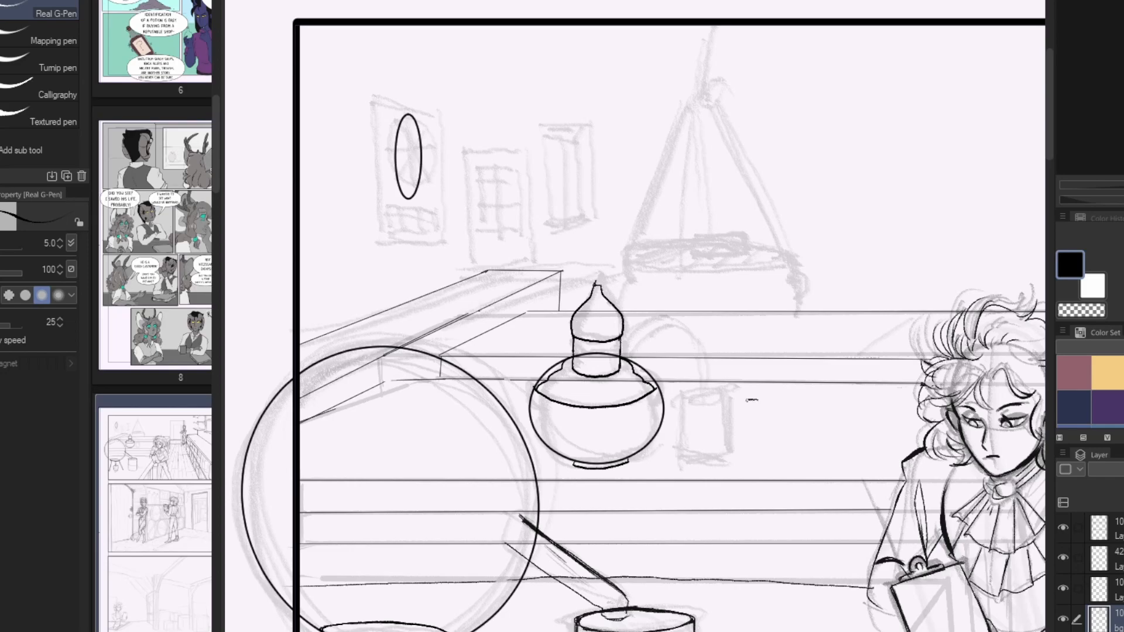
Continue inking the still on the counter with the G-Pen
drag(717, 409, 788, 459)
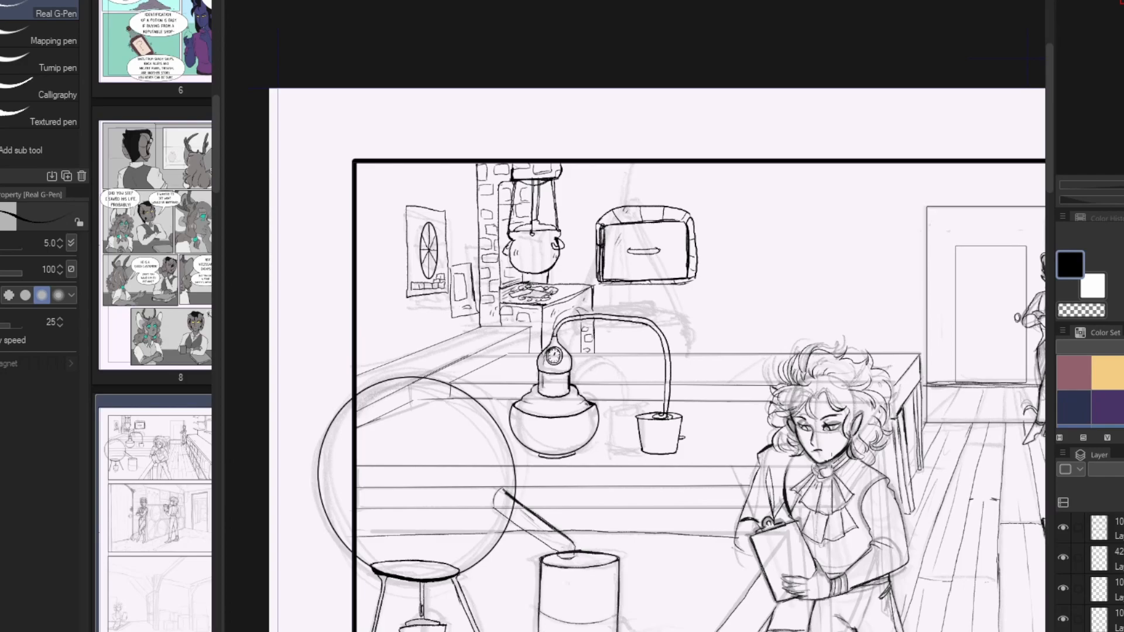
Ink the arched oven outline behind the counter at pen size 6.3
scroll(down, 3)
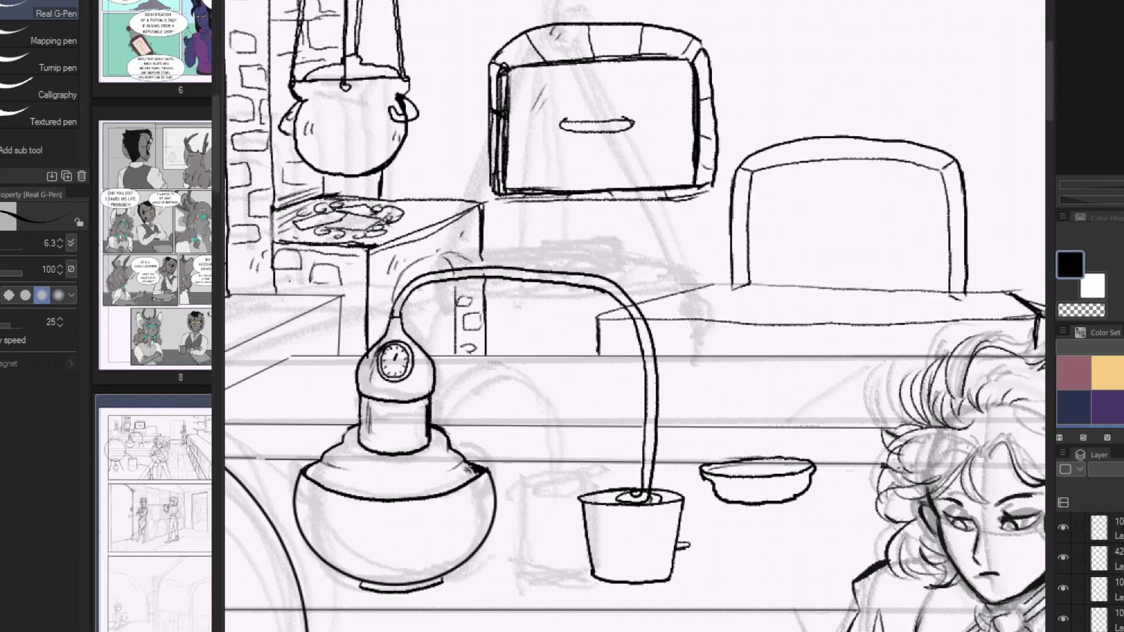
drag(810, 238, 878, 238)
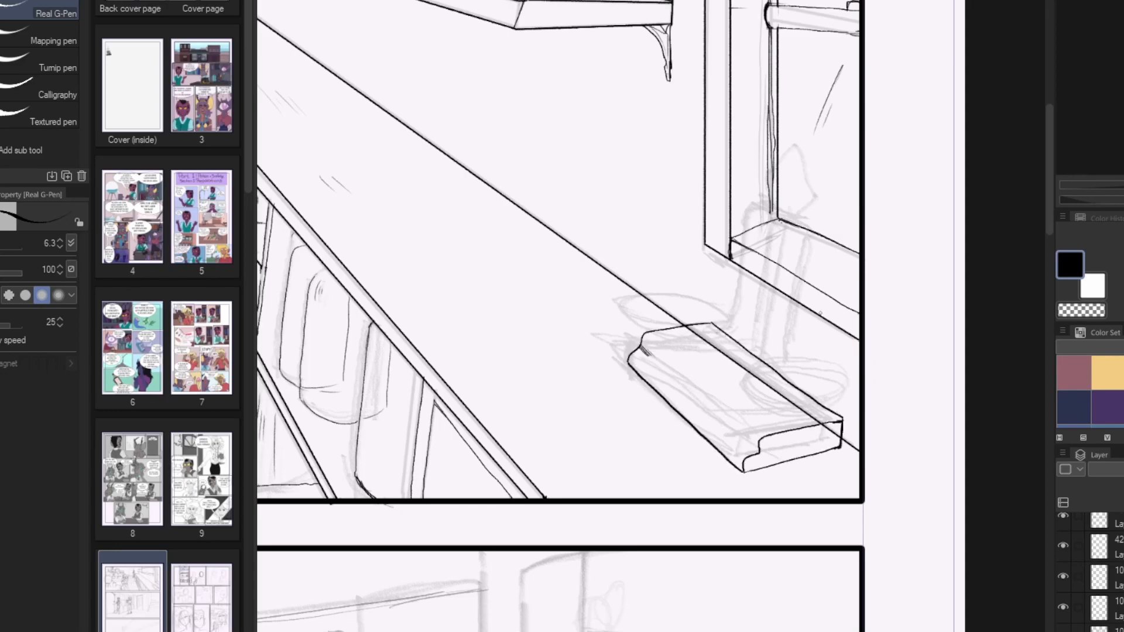
Ink the block on the window-side counter
drag(671, 380, 688, 402)
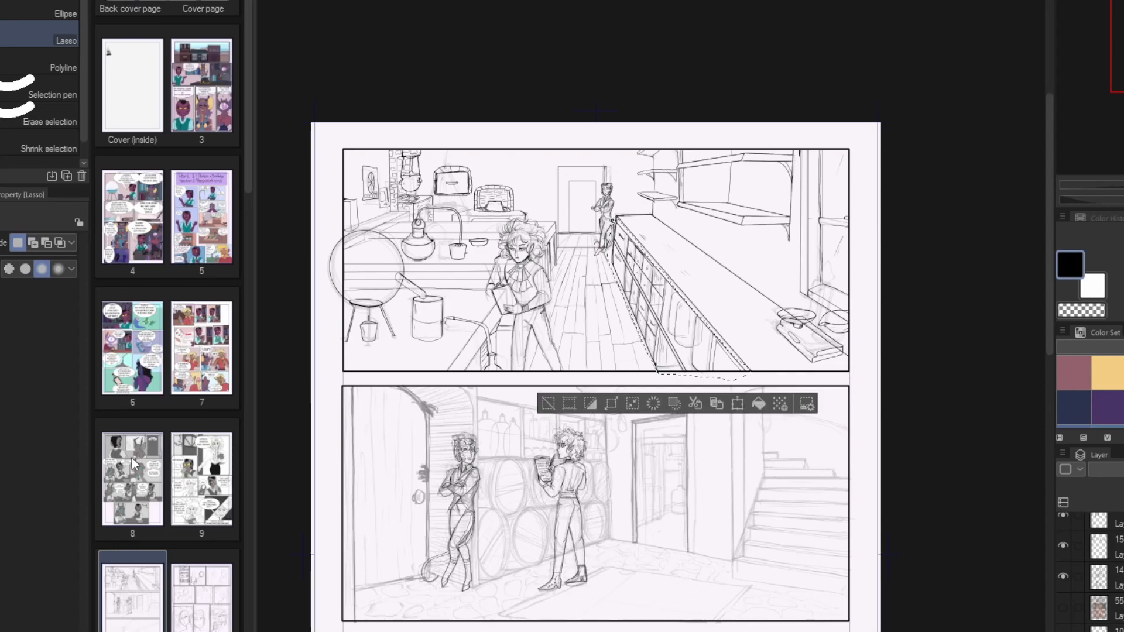
Scale down the small block beside the window with Free Transform
click(43, 95)
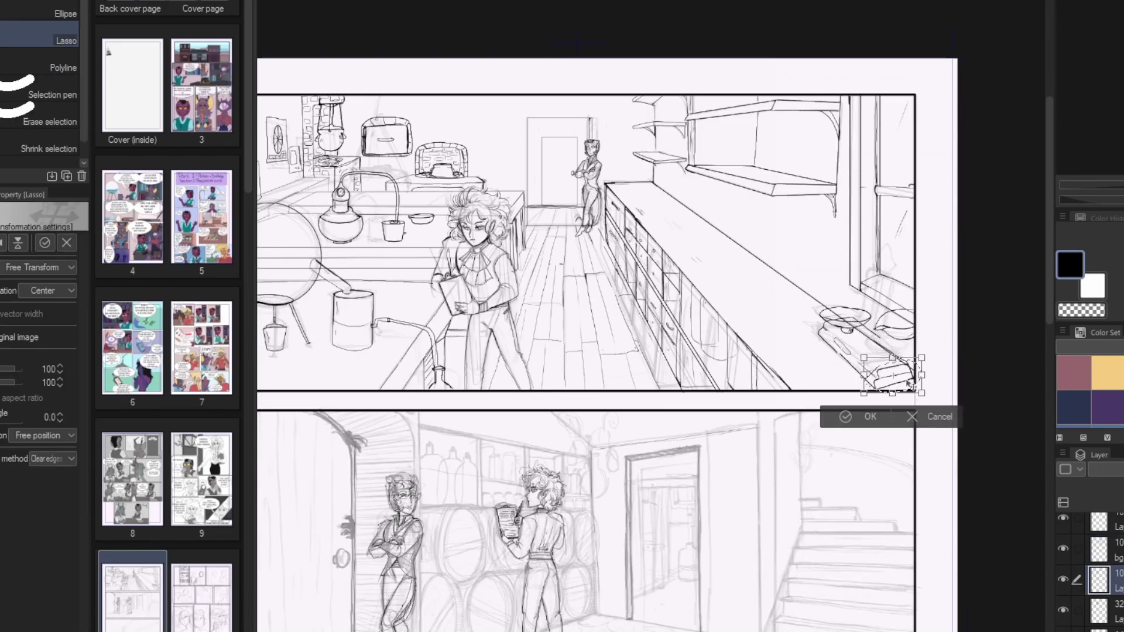
click(862, 417)
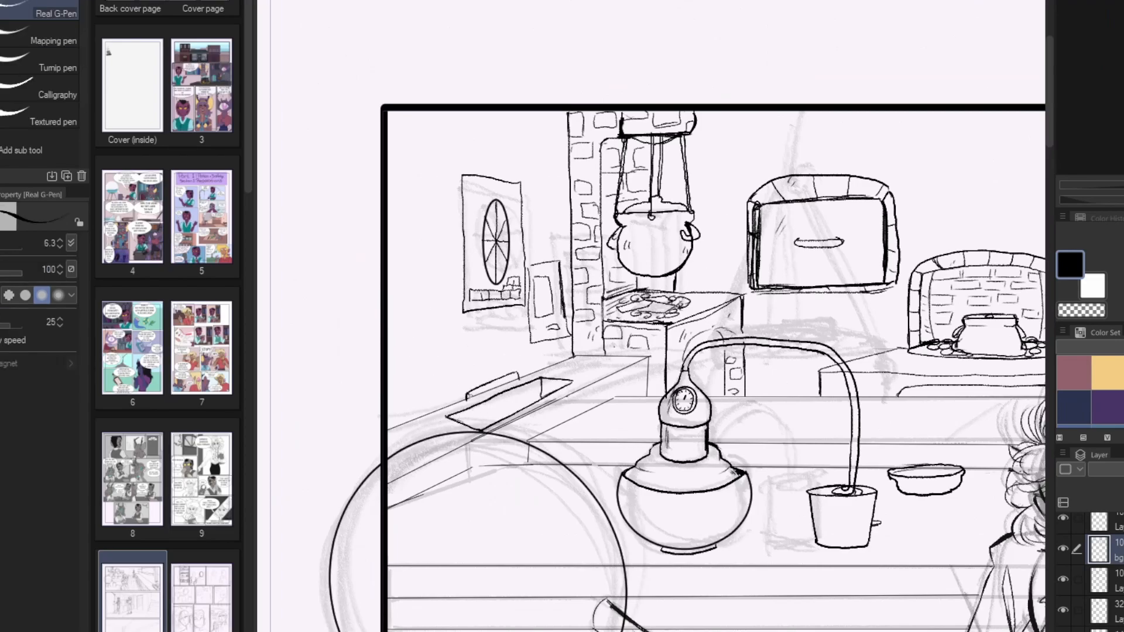
Ink the tray on the back counter with the Real G-Pen at size 4
drag(473, 351, 516, 387)
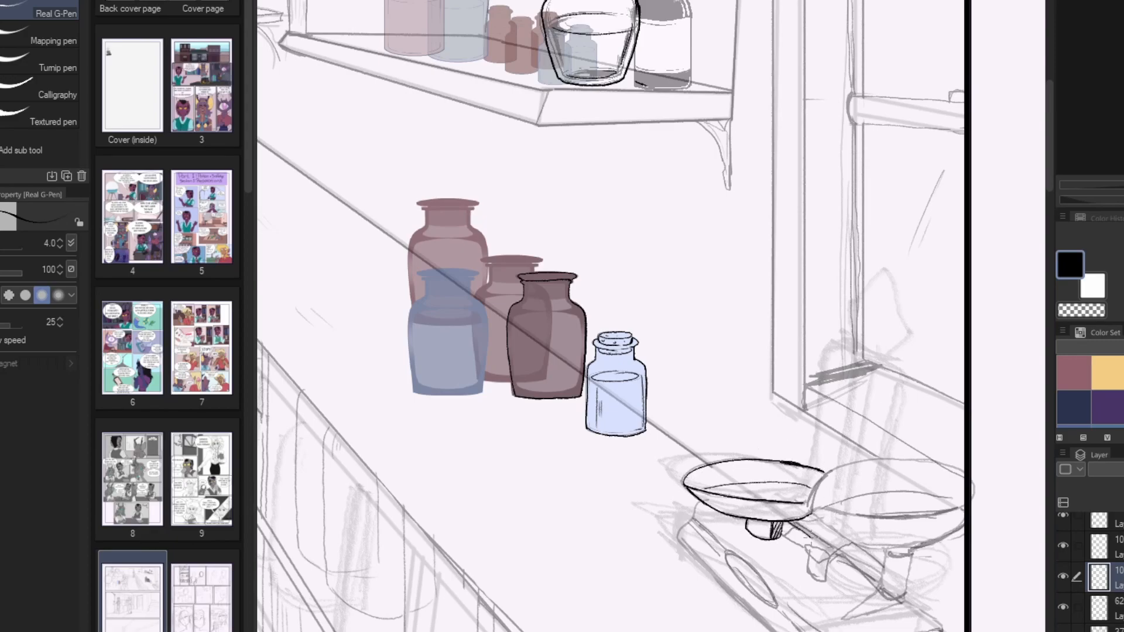
Ink the scale's second pan and the small bowl's oval rim
drag(788, 516, 847, 567)
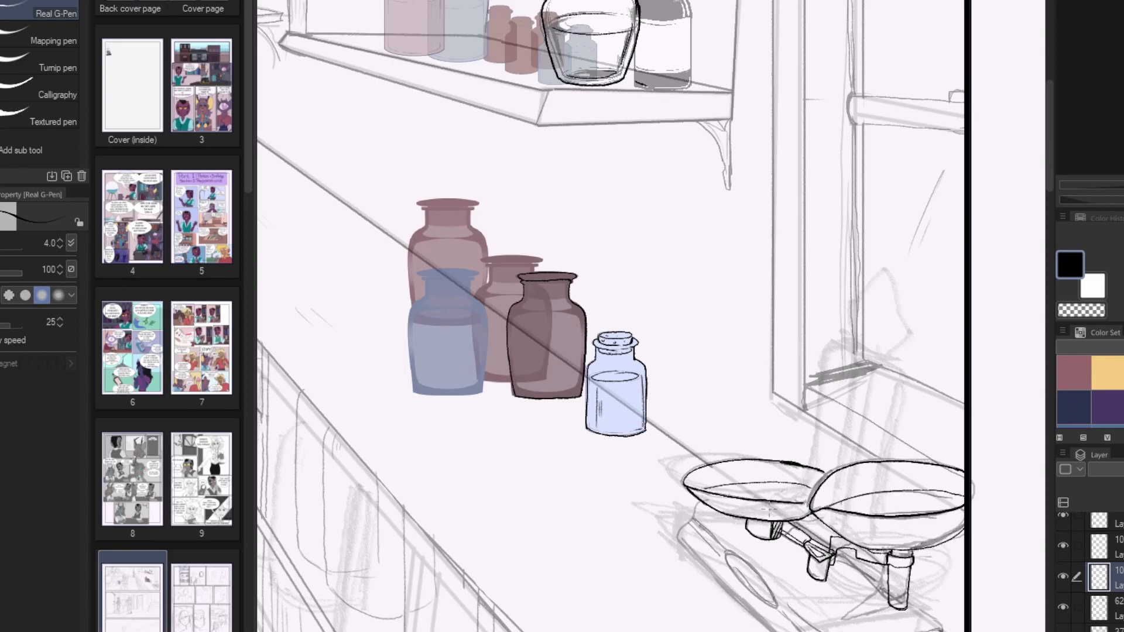
scroll(down, 3)
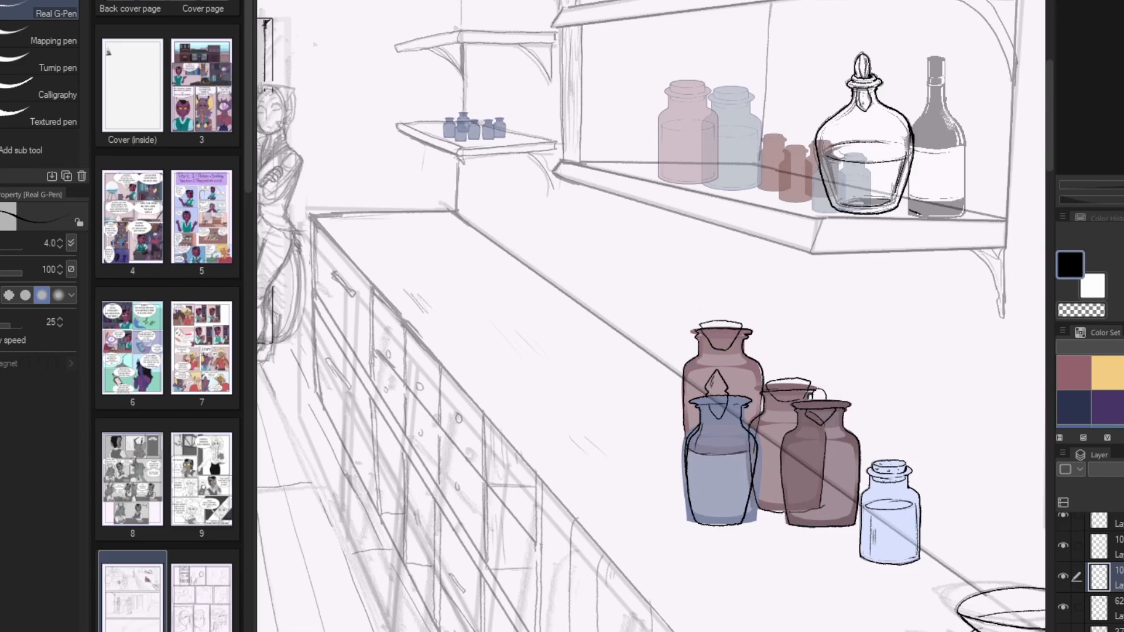
scroll(down, 3)
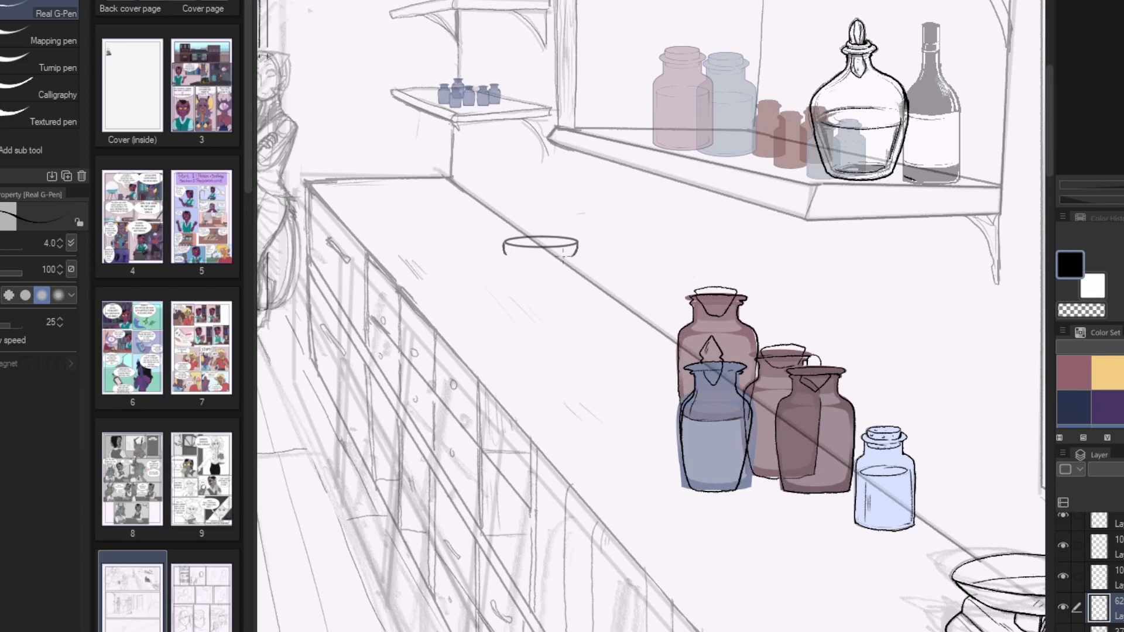
Ink the mortar bowl and pestle, then zoom out to the whole shop panel
drag(509, 244, 574, 309)
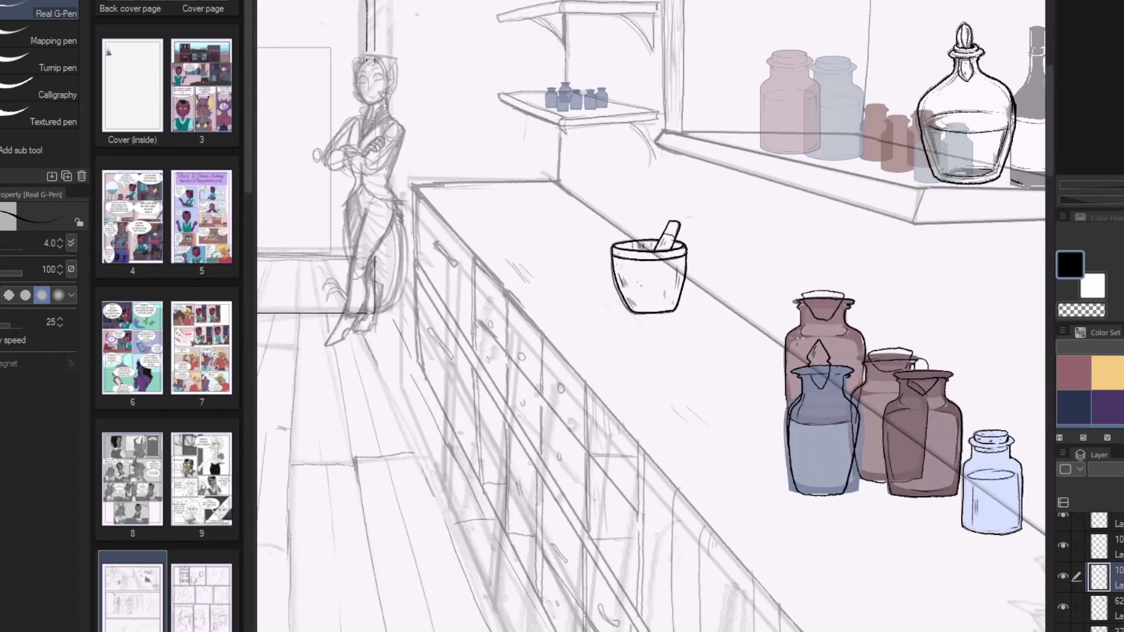
scroll(down, 3)
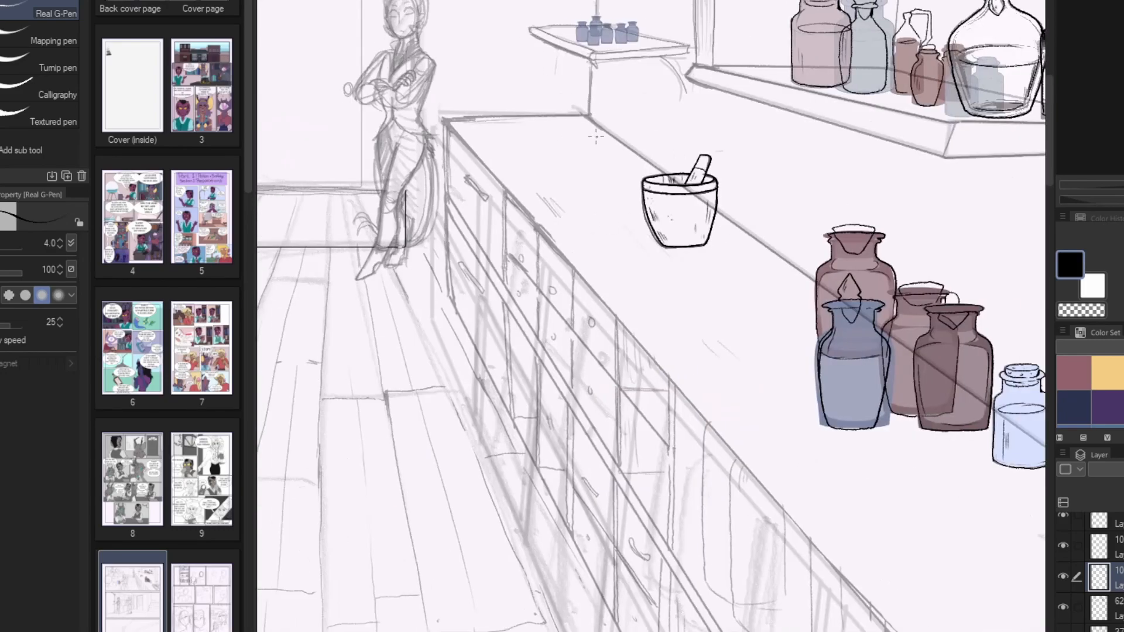
drag(502, 154, 632, 247)
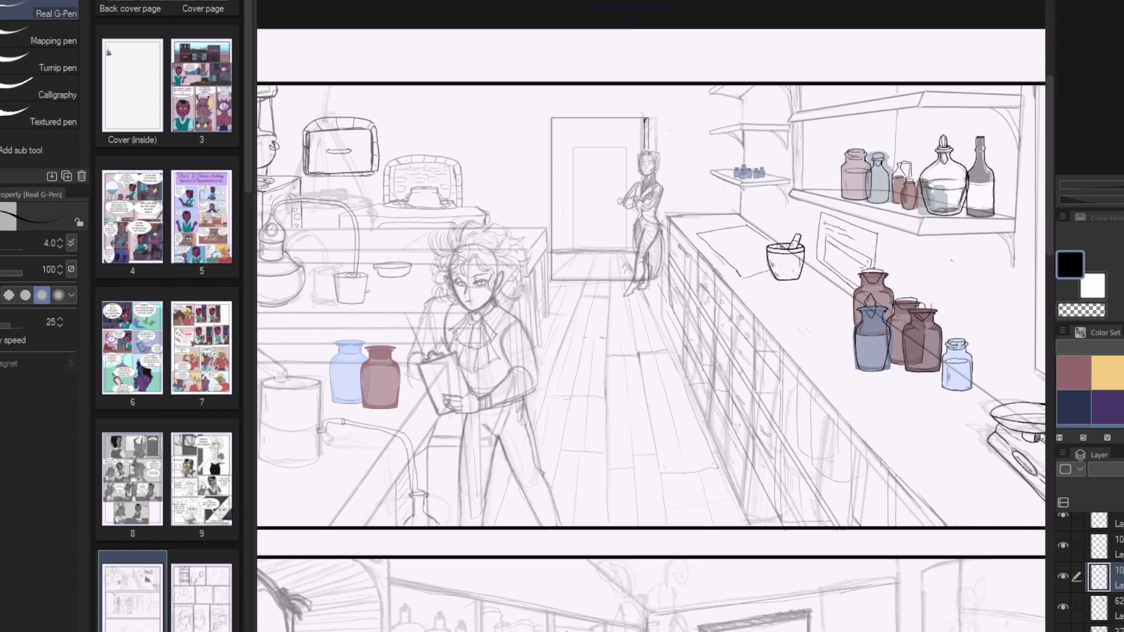
Move the view to the panel with the bottle shelf and curly-haired character
drag(817, 230, 857, 268)
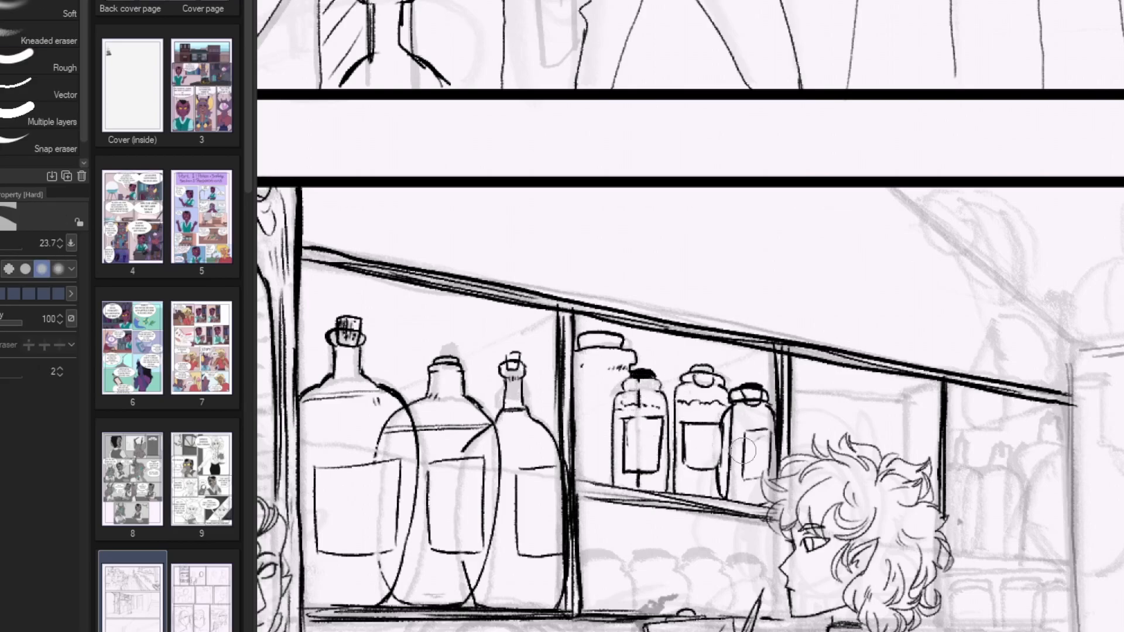
Scroll down to the attic panel to start inking its roof beam
scroll(down, 3)
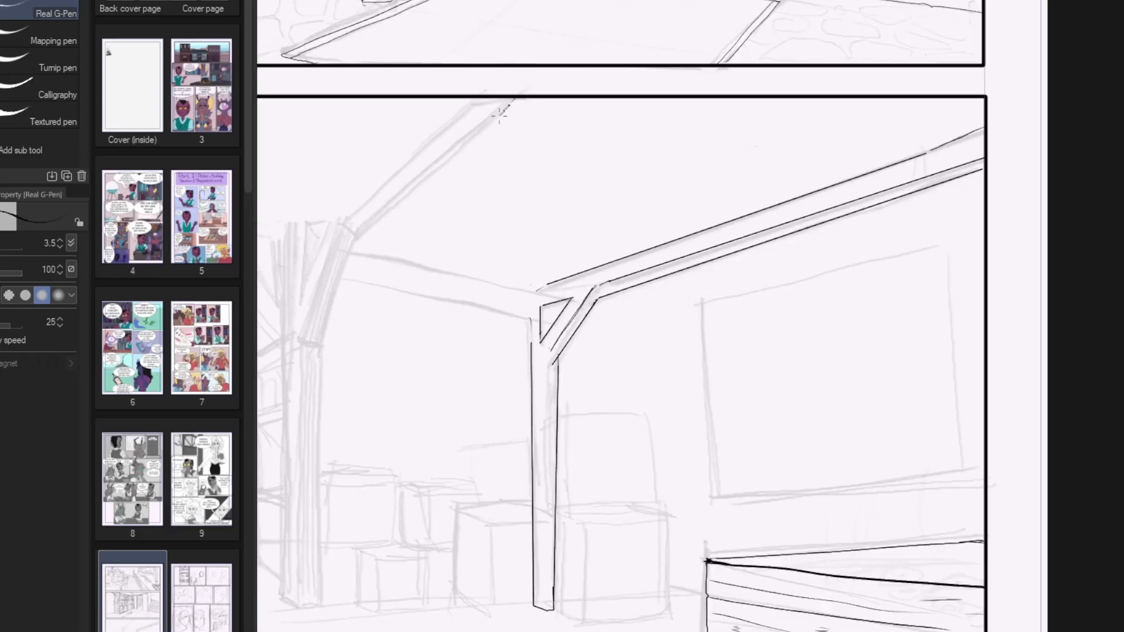
Ink the left roof beam and post, the couch, bookshelf and curtained window
drag(501, 108, 308, 344)
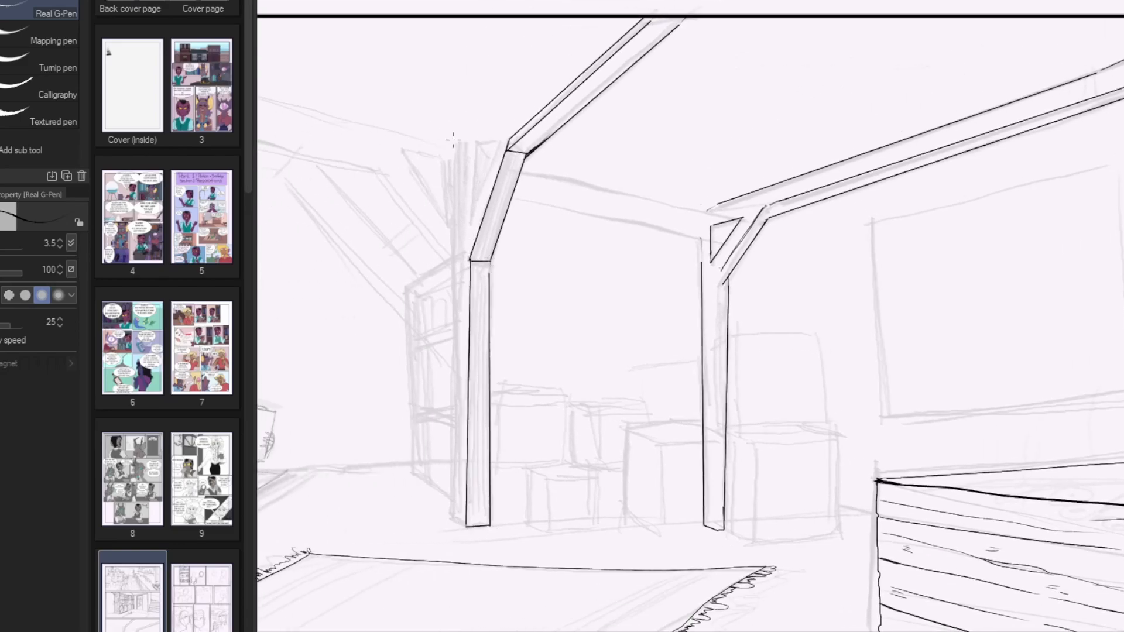
drag(466, 150, 466, 523)
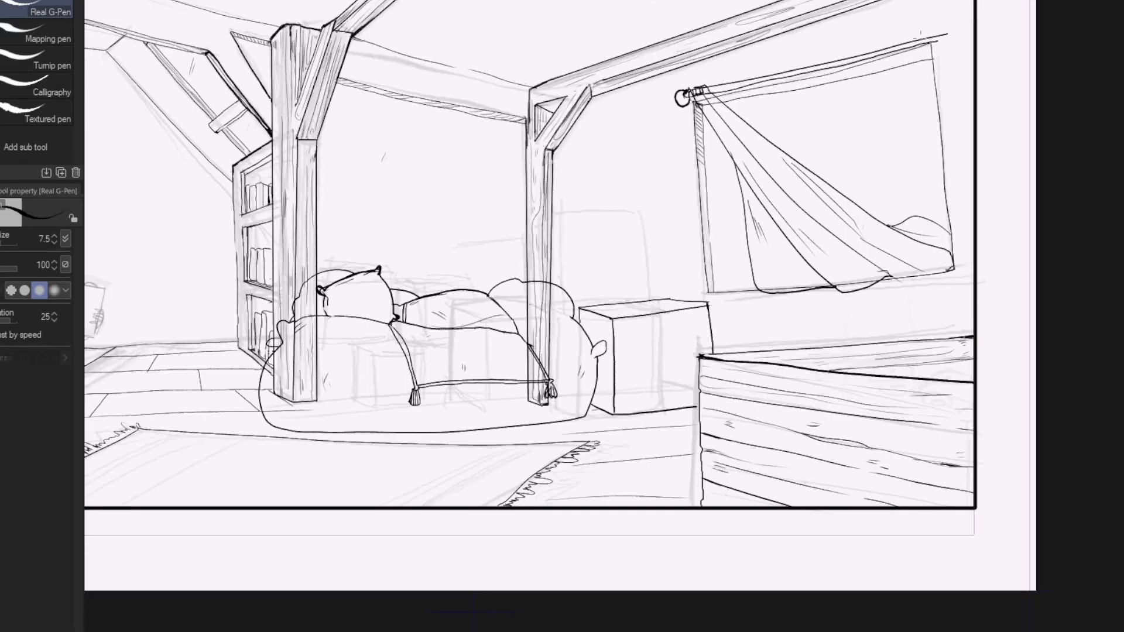
drag(925, 50, 853, 186)
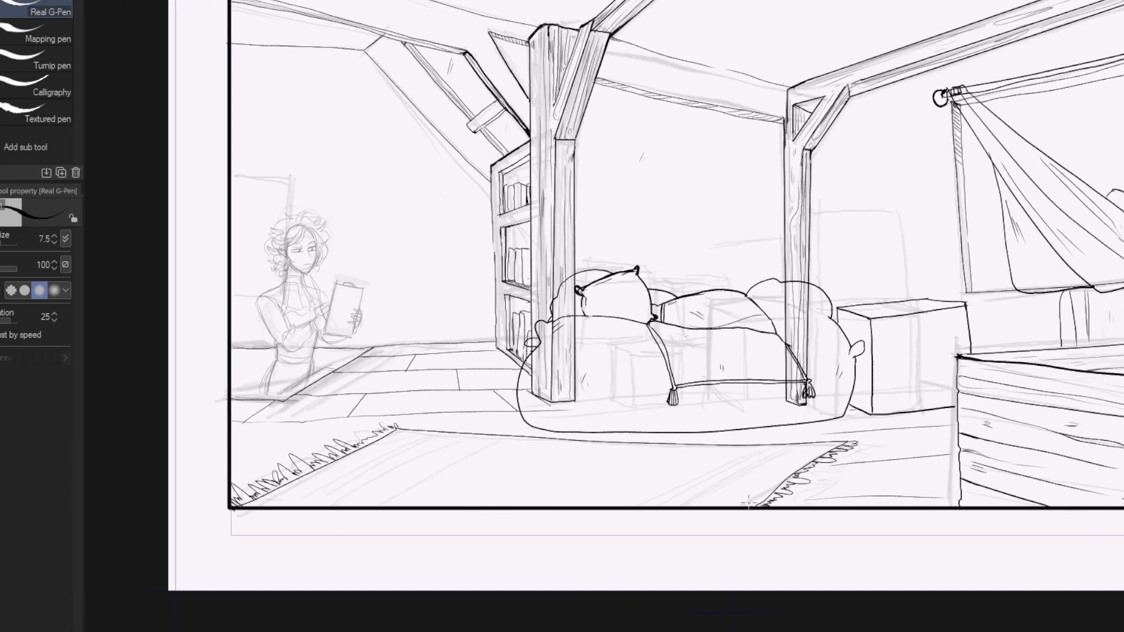
mouse_move(840, 222)
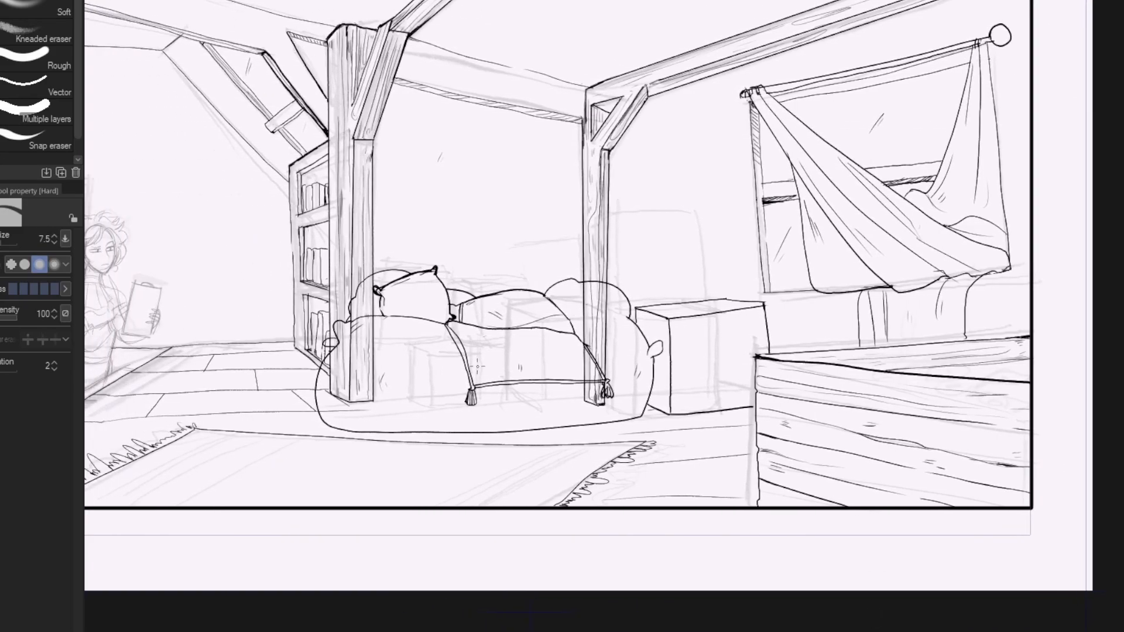
Ink the crate's upturned flap, open-top details and plank wood grain beside the couch
click(35, 12)
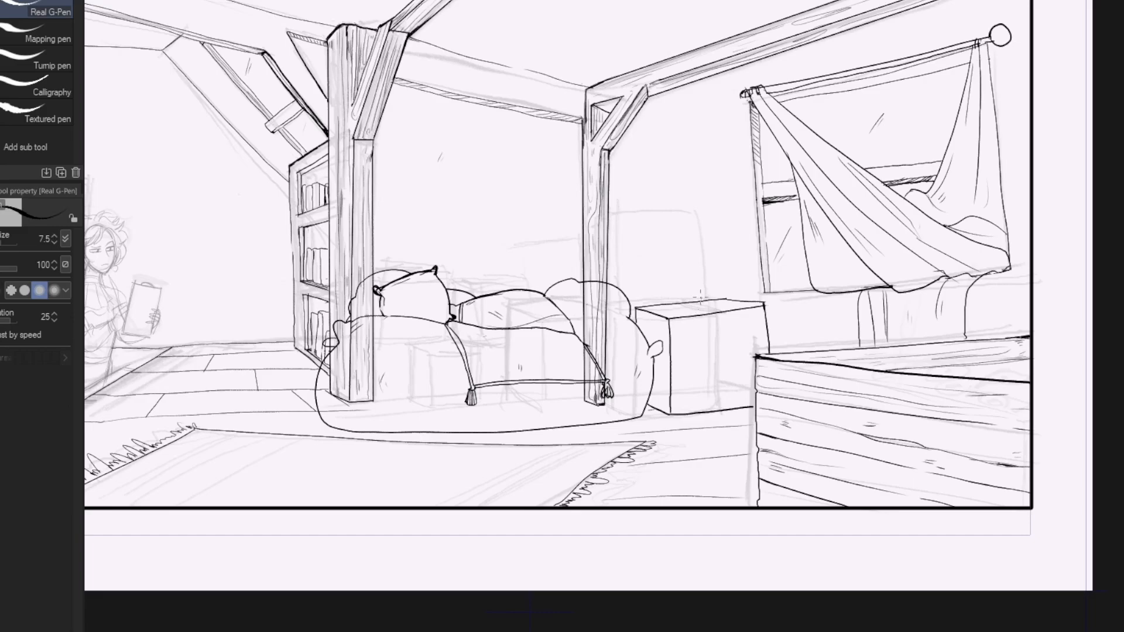
drag(689, 301, 717, 297)
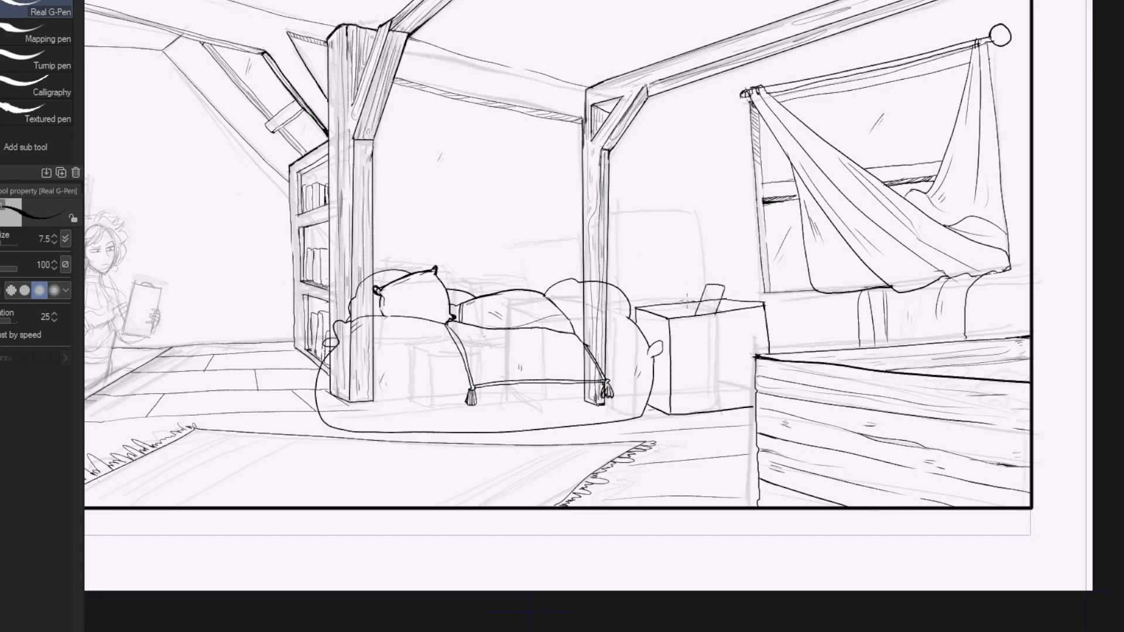
drag(674, 290, 717, 287)
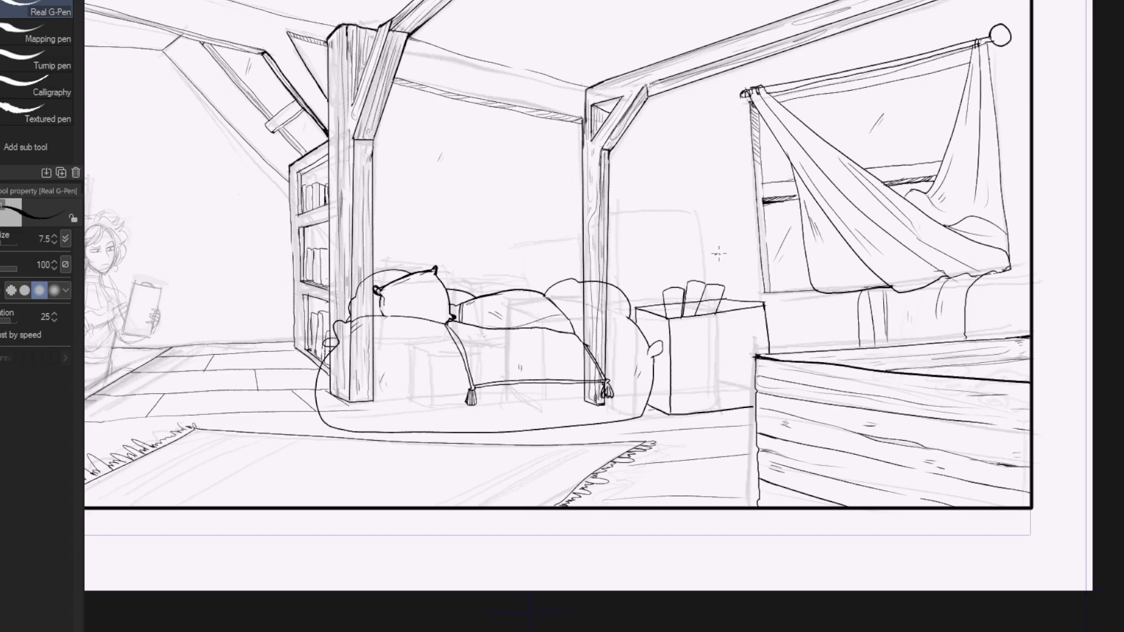
drag(722, 251, 723, 308)
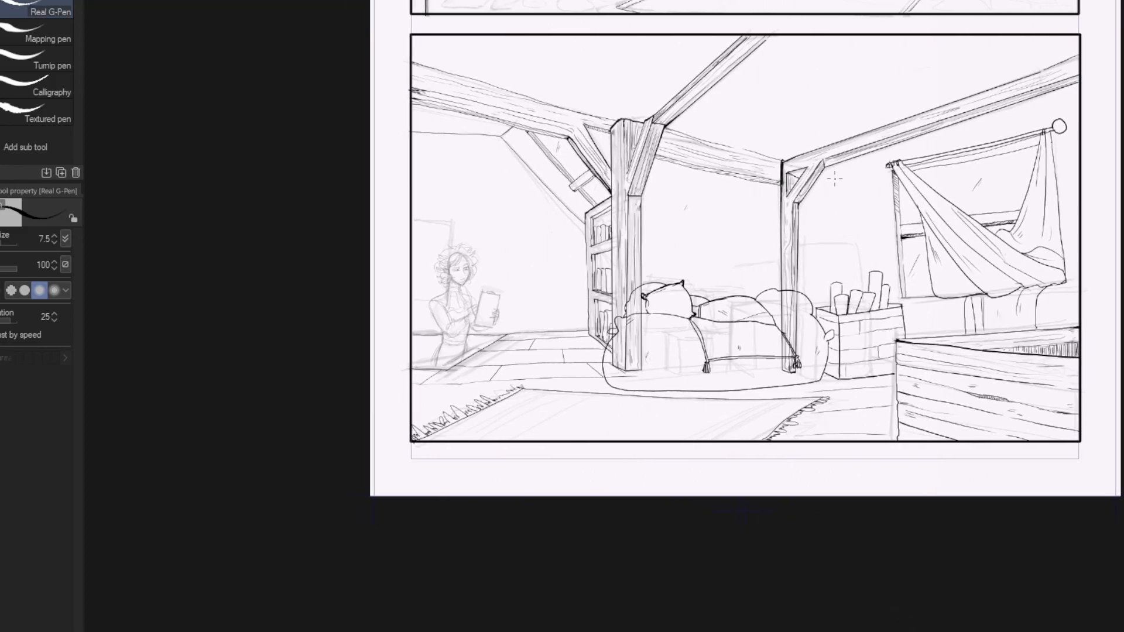
mouse_move(827, 232)
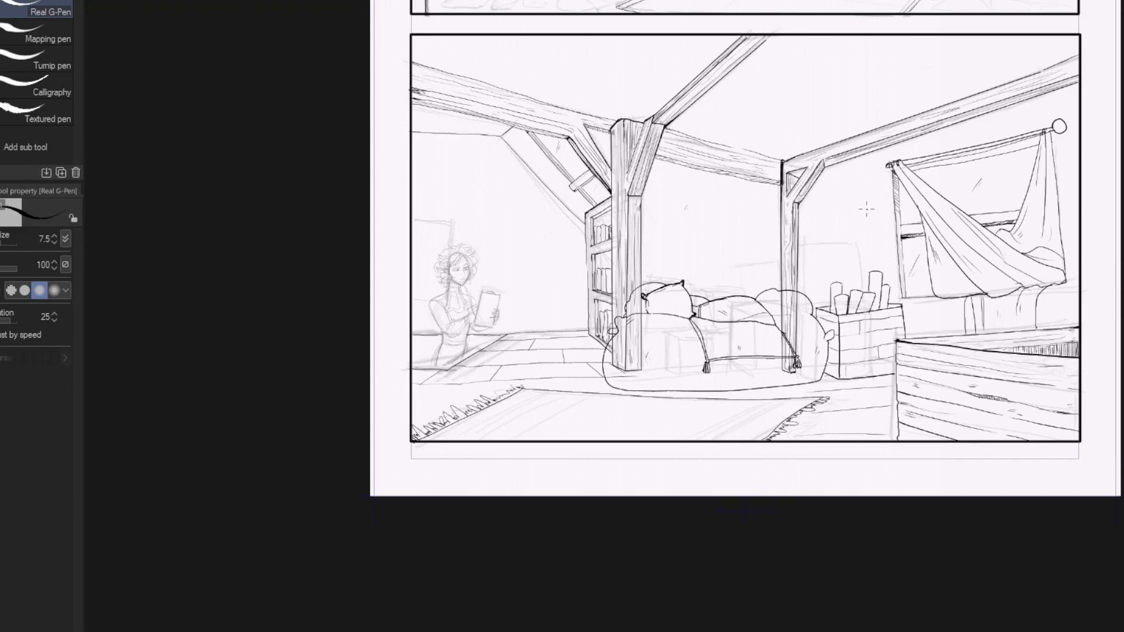
mouse_move(862, 252)
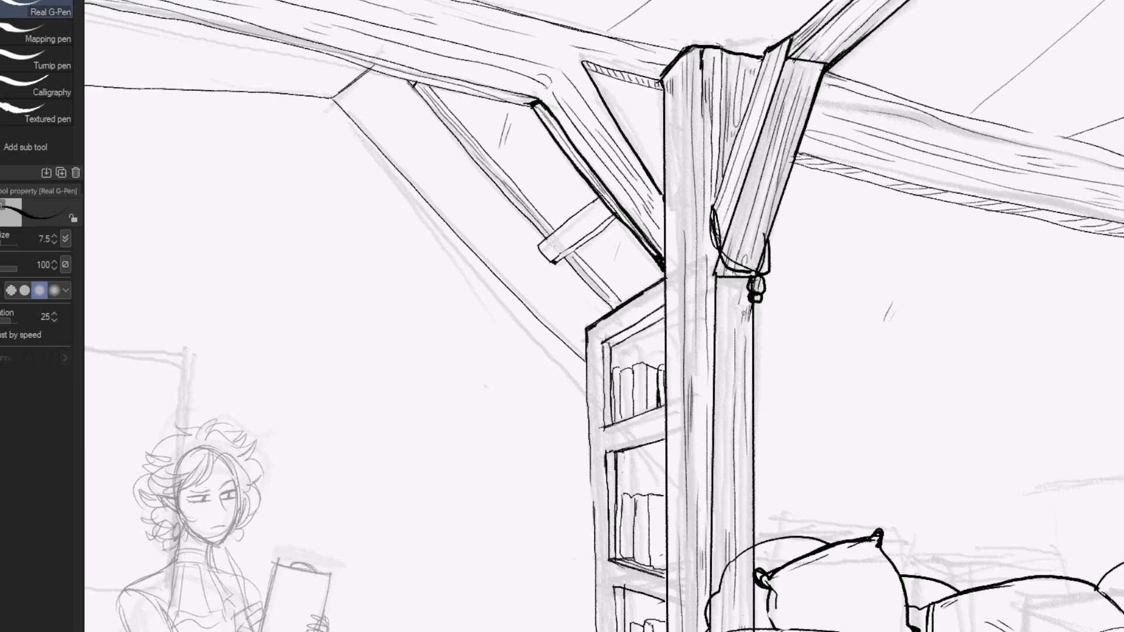
Ink the small lantern hanging from the cord on the central post
drag(749, 294, 774, 351)
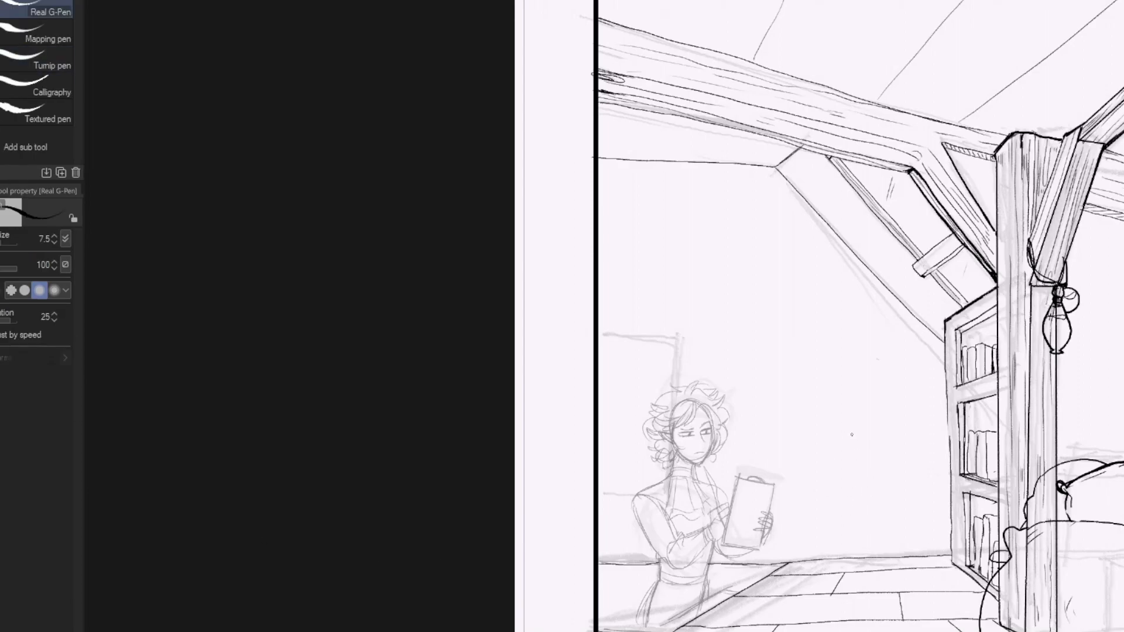
Ink the tall vase beside the bookshelf, redrawing its rim and outline at brush size 3.5
drag(850, 441, 892, 434)
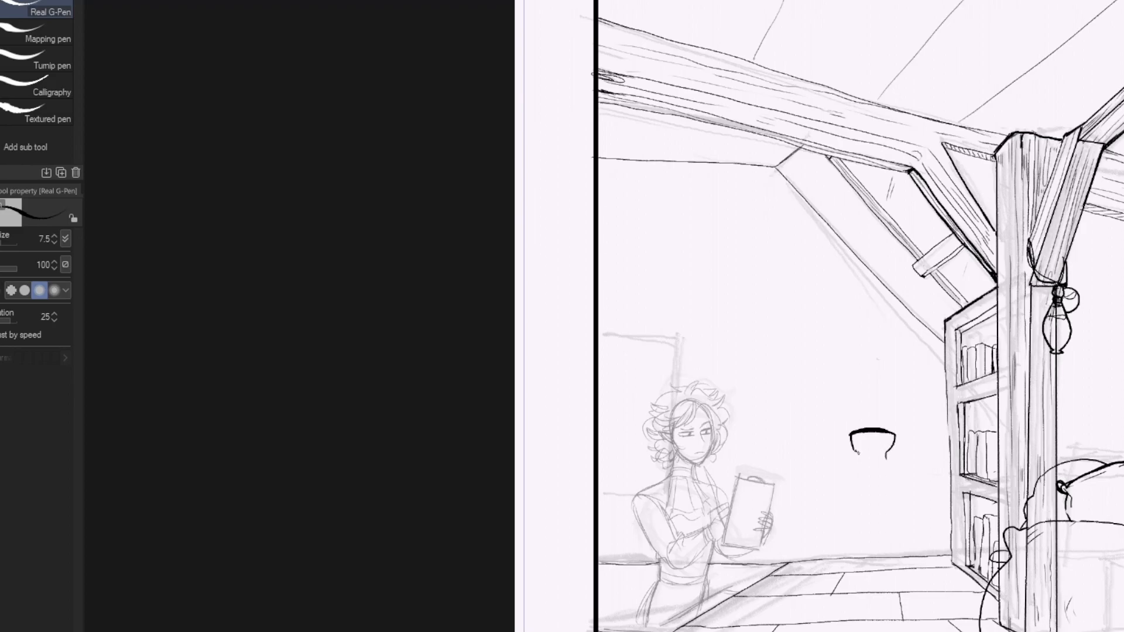
drag(868, 444, 868, 559)
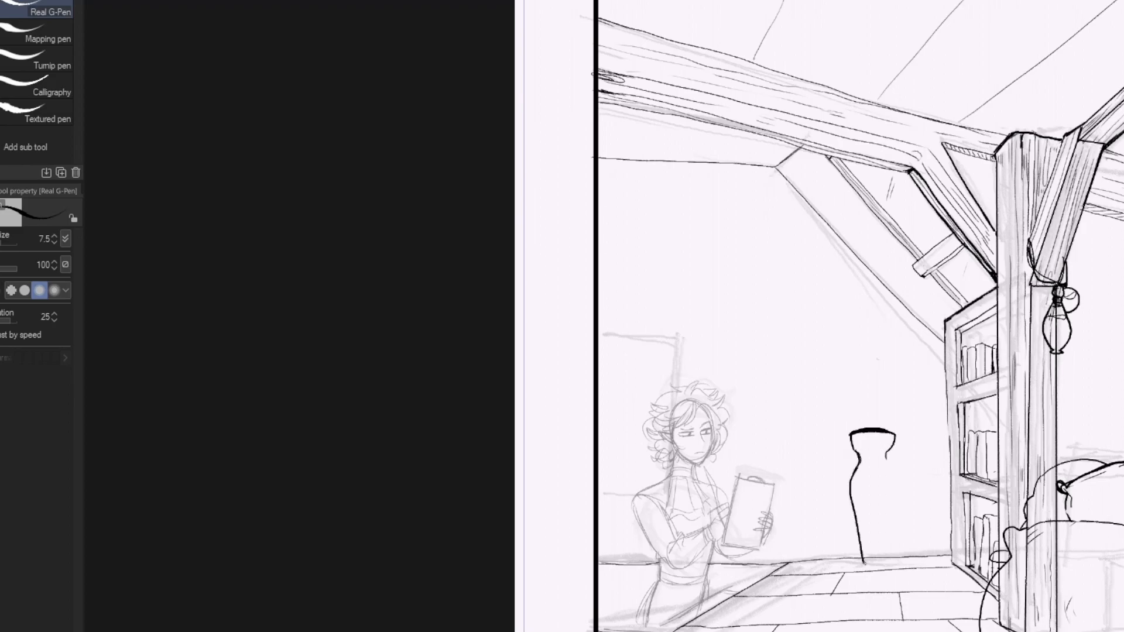
drag(846, 466, 900, 516)
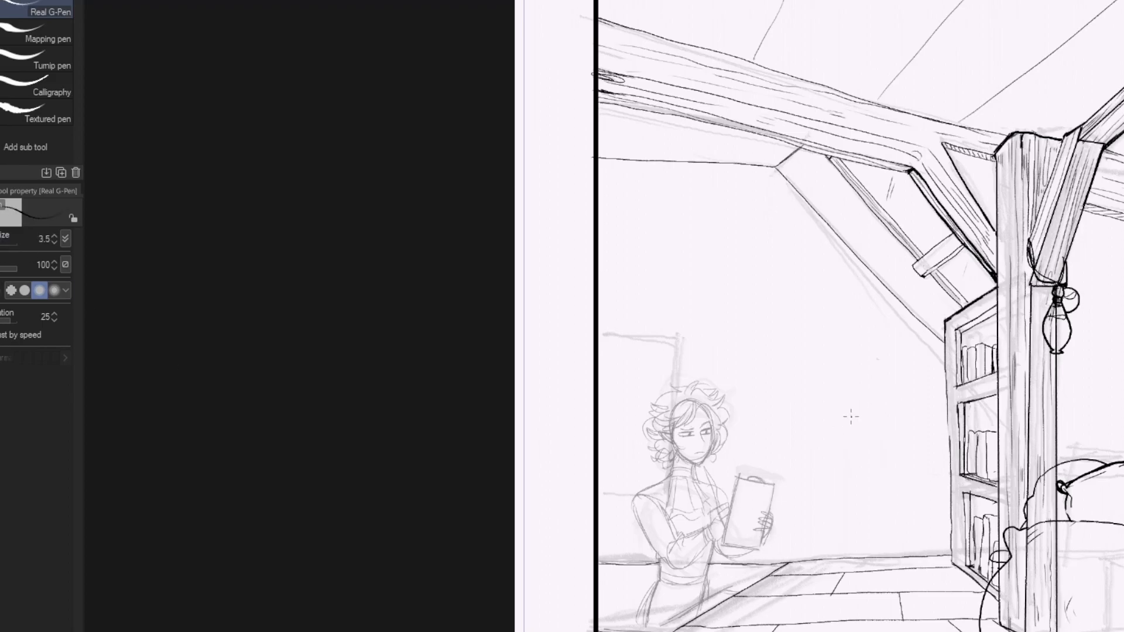
drag(849, 415, 903, 419)
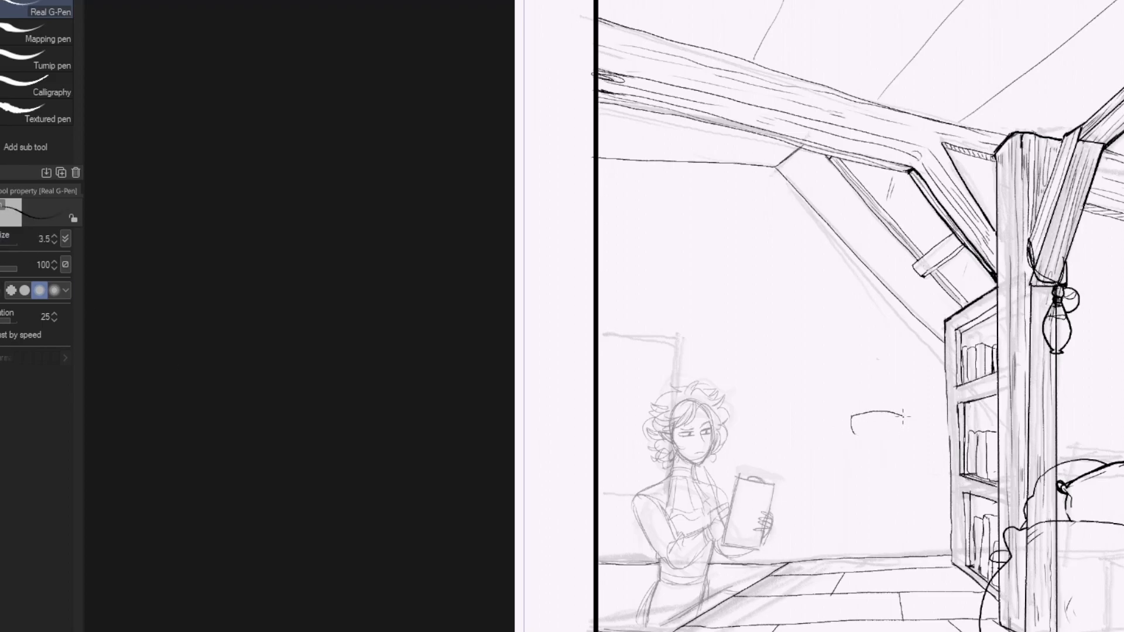
drag(850, 415, 900, 441)
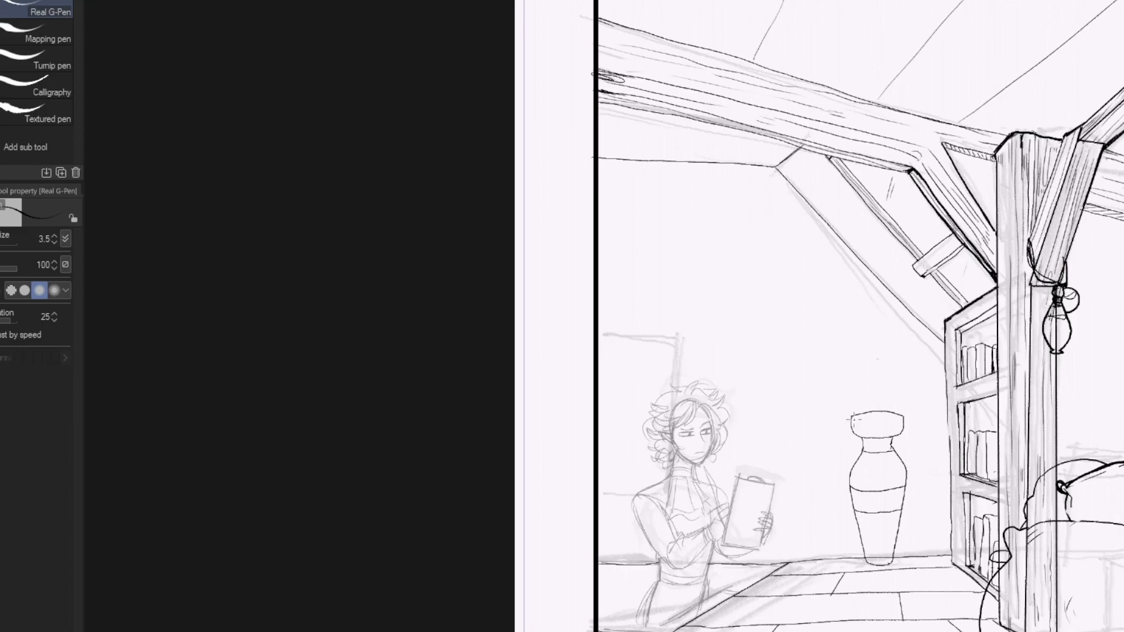
mouse_move(860, 414)
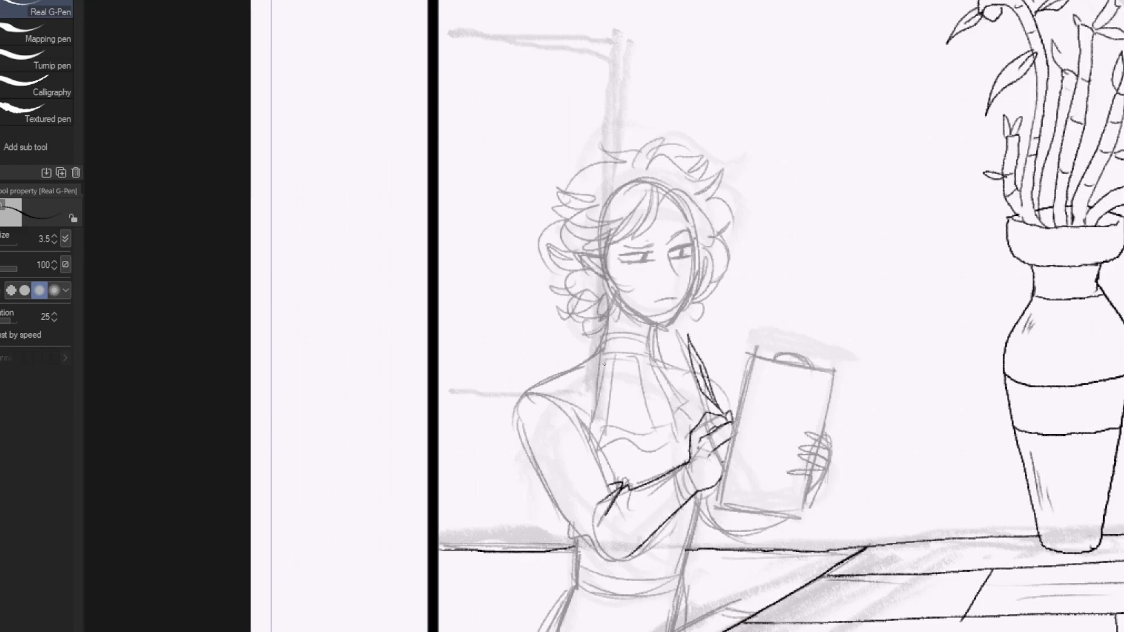
Ink the character's shoulder and sleeve outline plus the bands of the high collar
drag(516, 380, 545, 488)
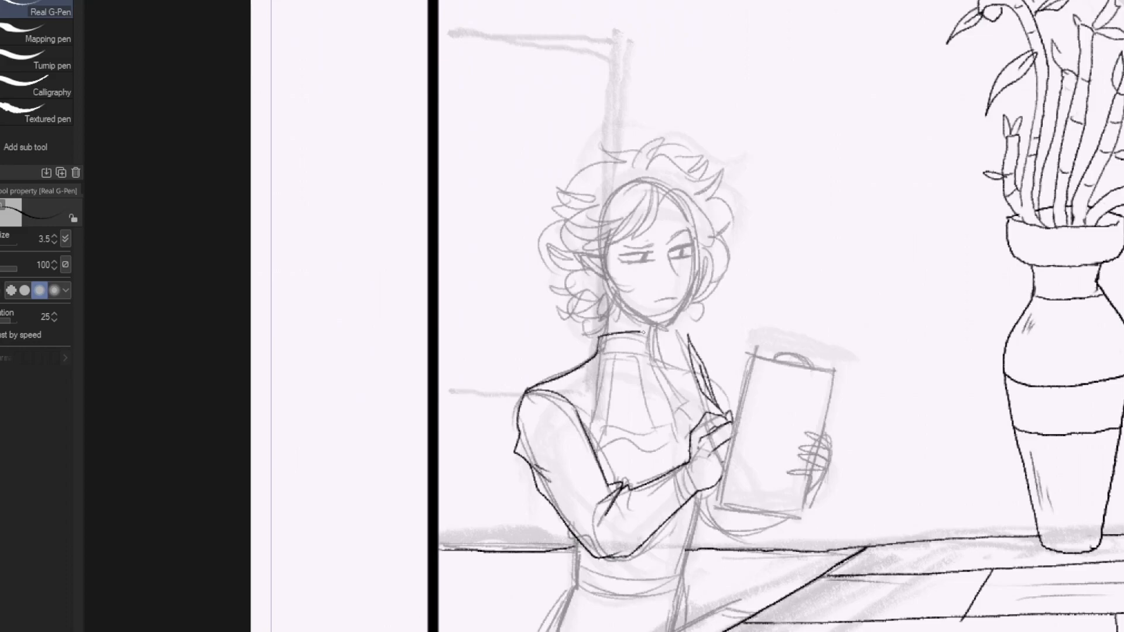
drag(599, 341, 645, 348)
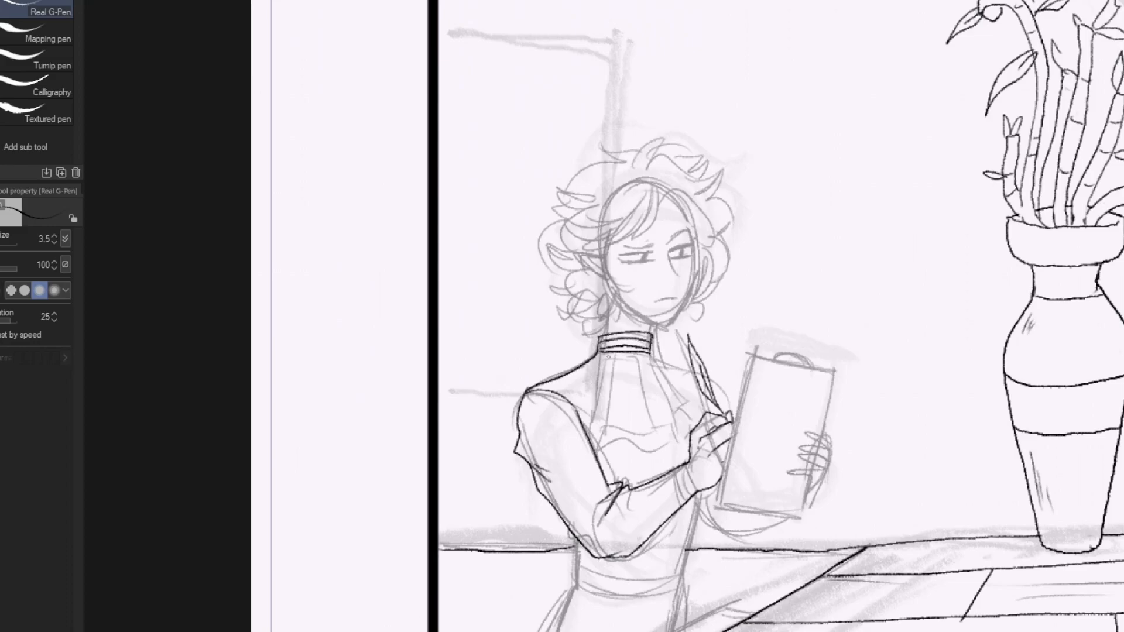